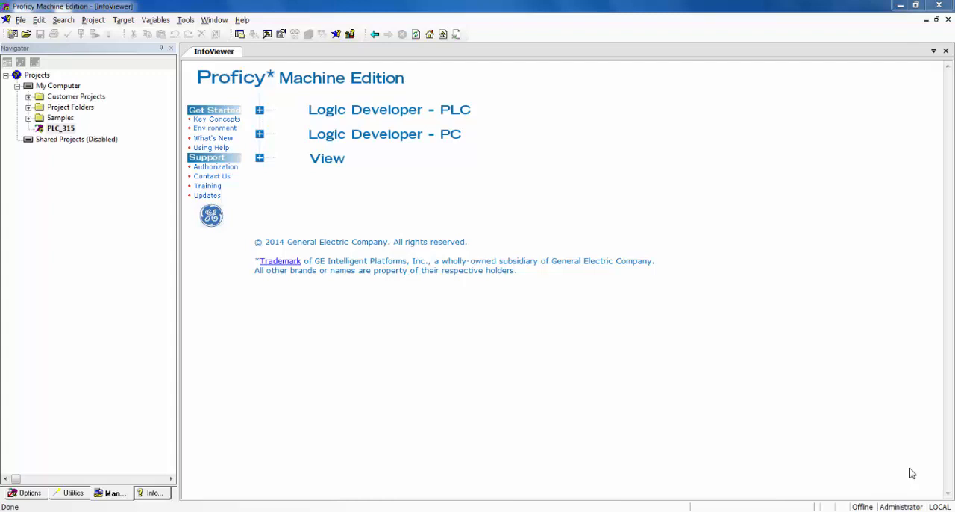
pyautogui.moveTo(585, 275)
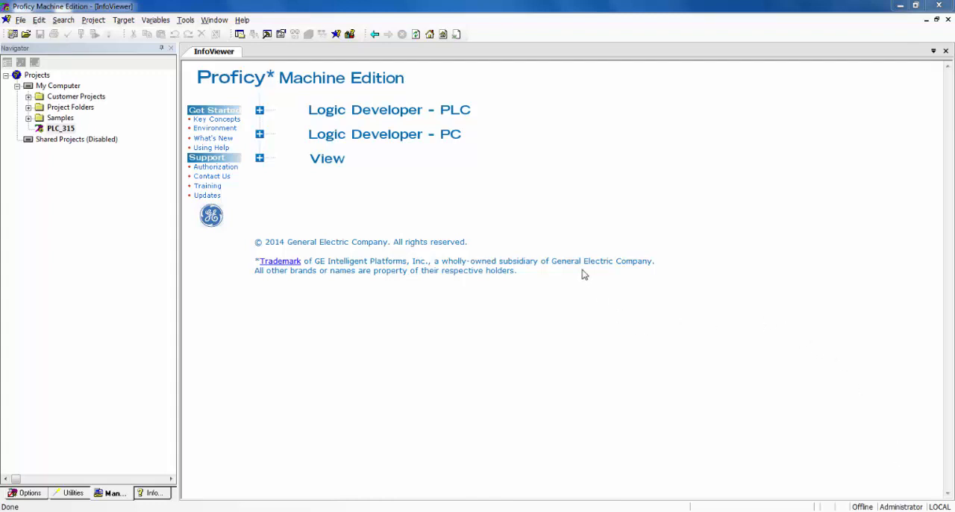
pyautogui.moveTo(42, 137)
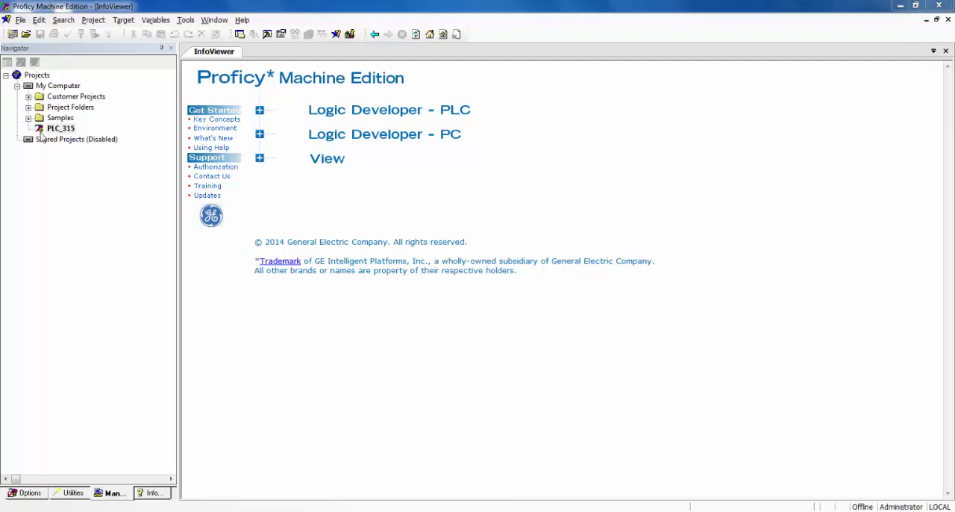
# Bring the PLC_315 project online with the controller and reach the target's Online Commands
pyautogui.doubleClick(59, 128)
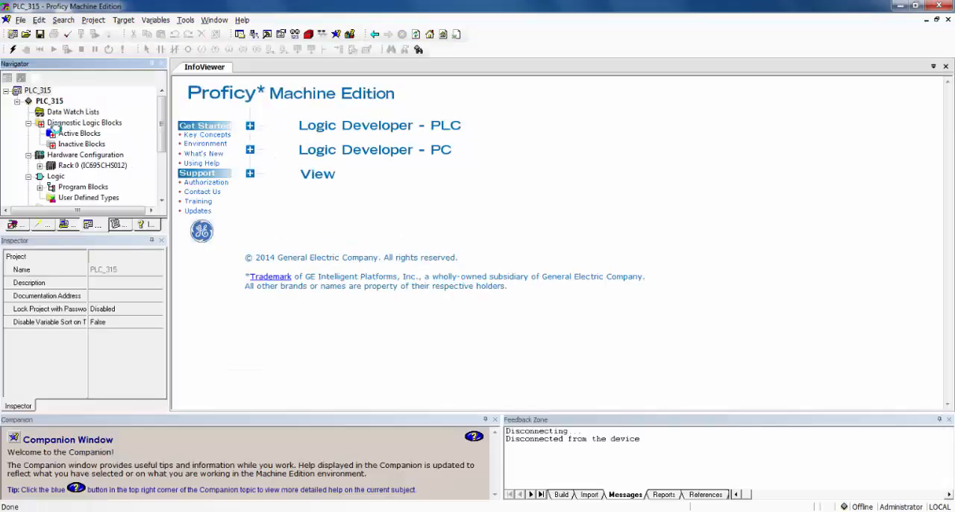
pyautogui.click(12, 49)
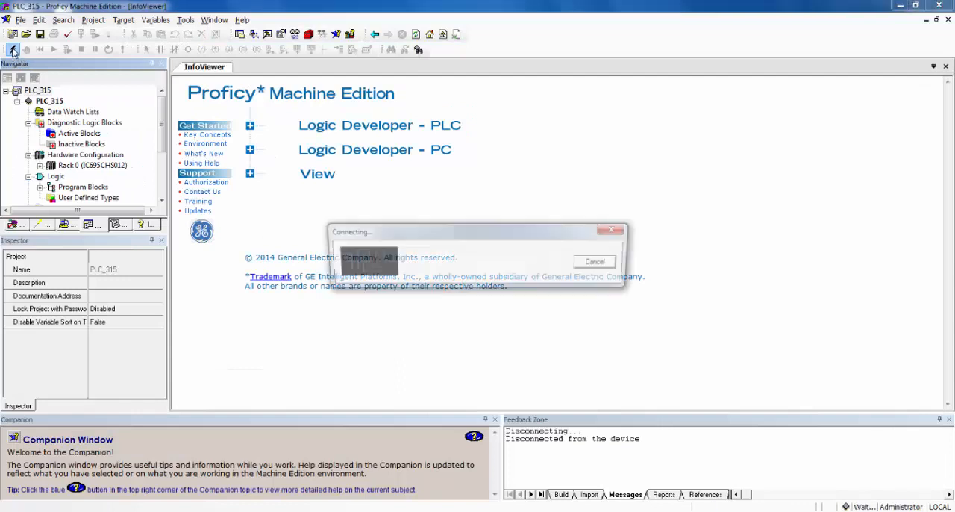
pyautogui.click(12, 49)
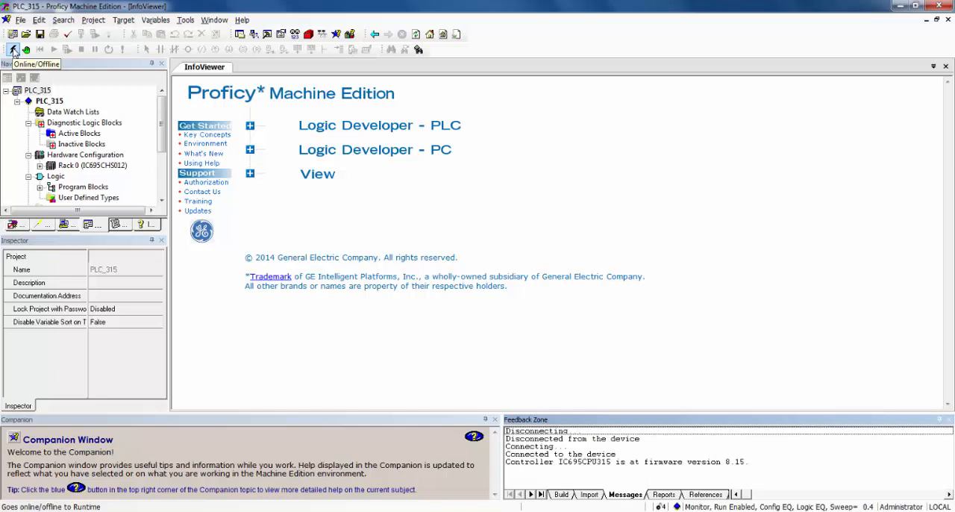
pyautogui.click(122, 19)
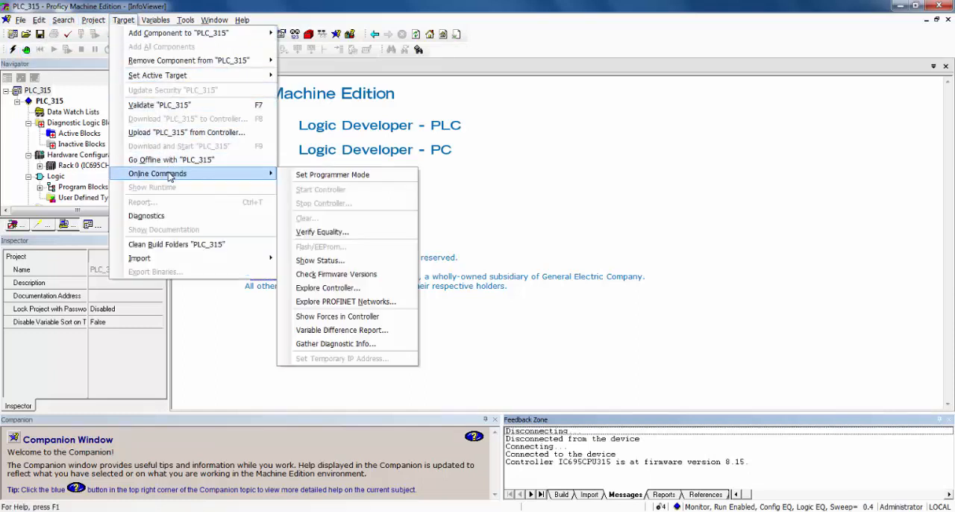
pyautogui.moveTo(320, 259)
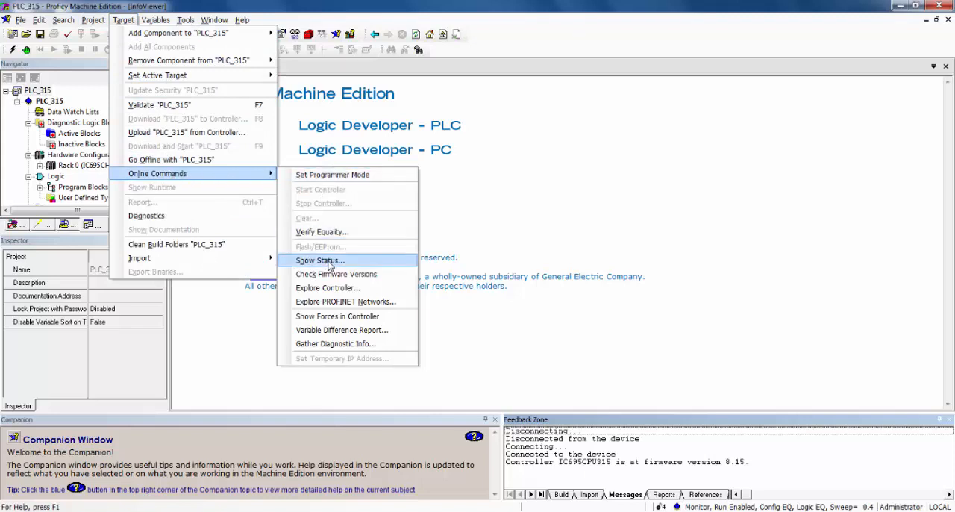
# Show the controller status: IC695CPU315 with firmware 8.15, build E3KL, Run Enabled
pyautogui.click(319, 260)
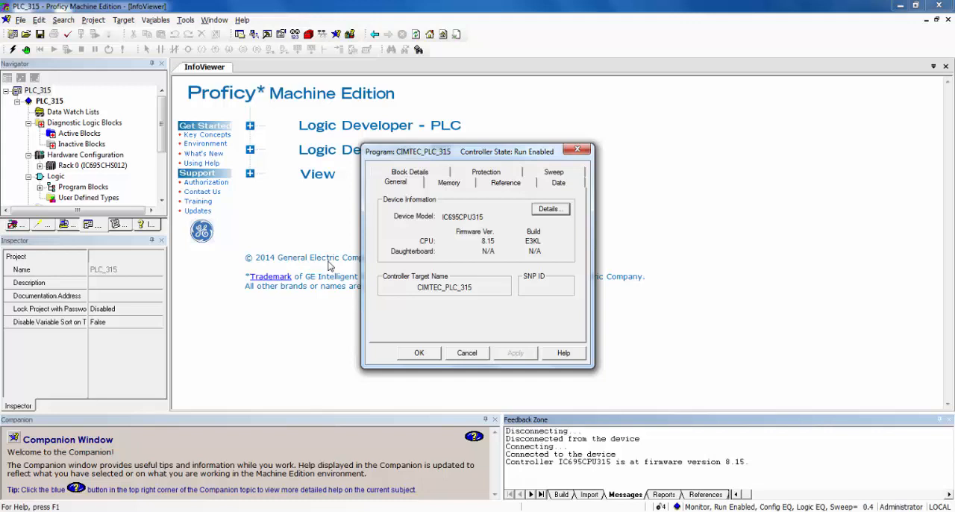
pyautogui.moveTo(498, 208)
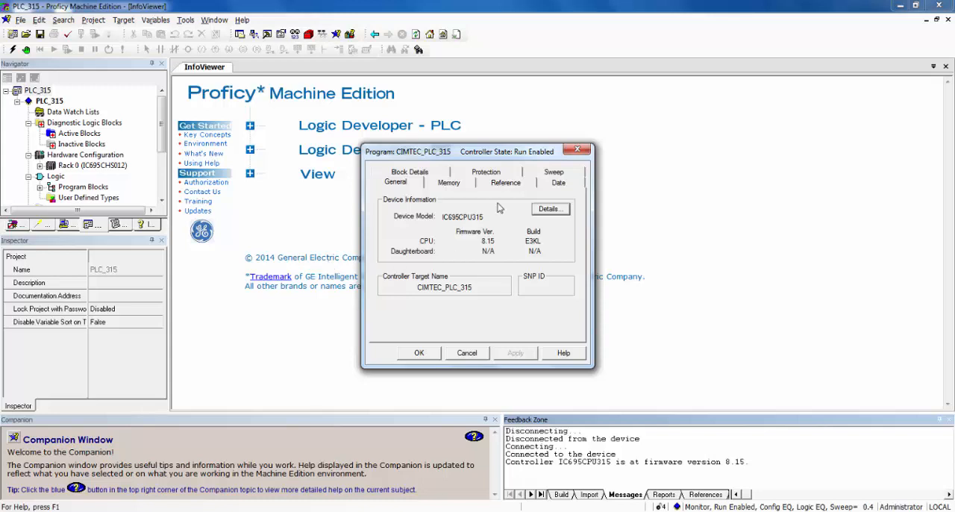
# Review each rack slot's module model and firmware in Details, then close the status window
pyautogui.click(549, 208)
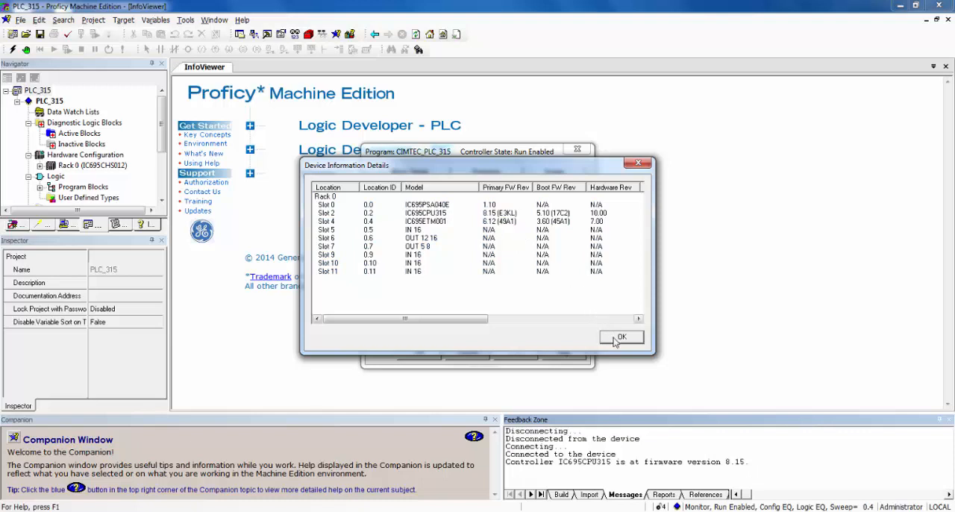
pyautogui.click(621, 337)
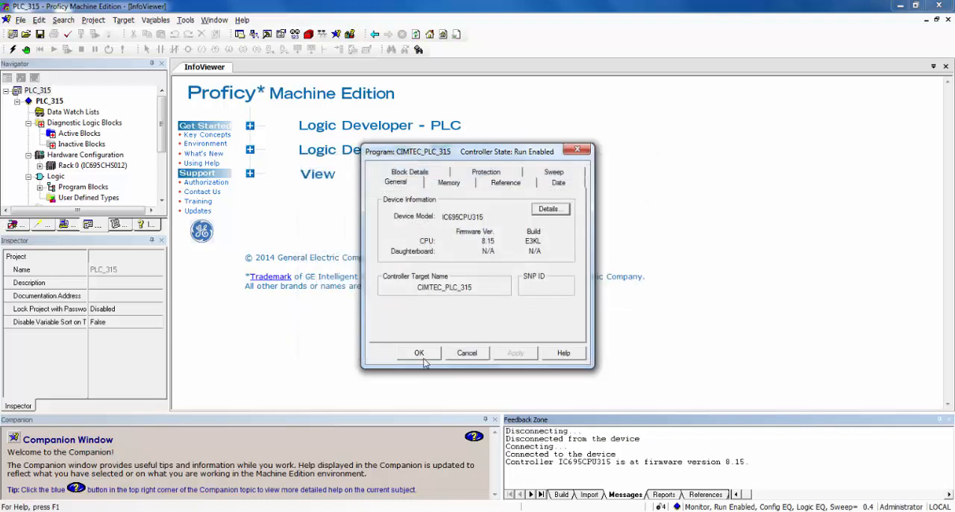
pyautogui.click(418, 352)
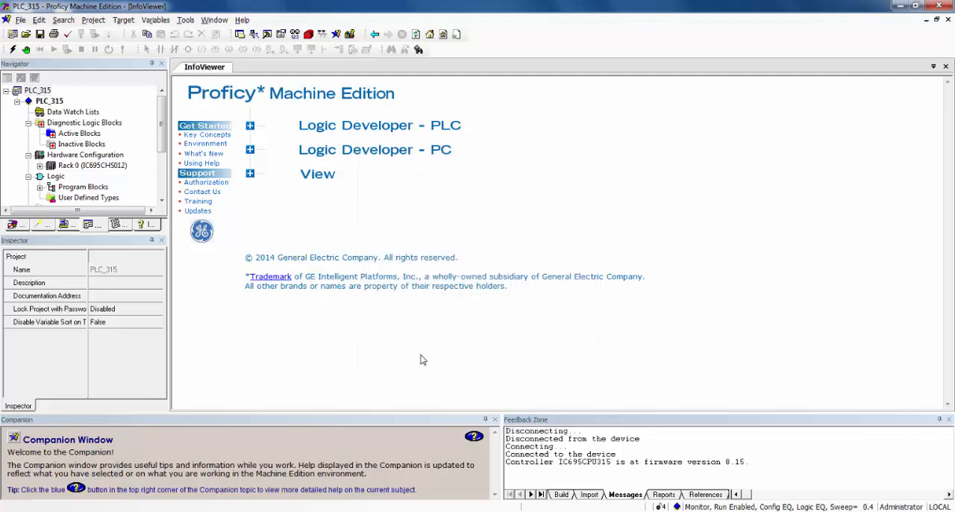